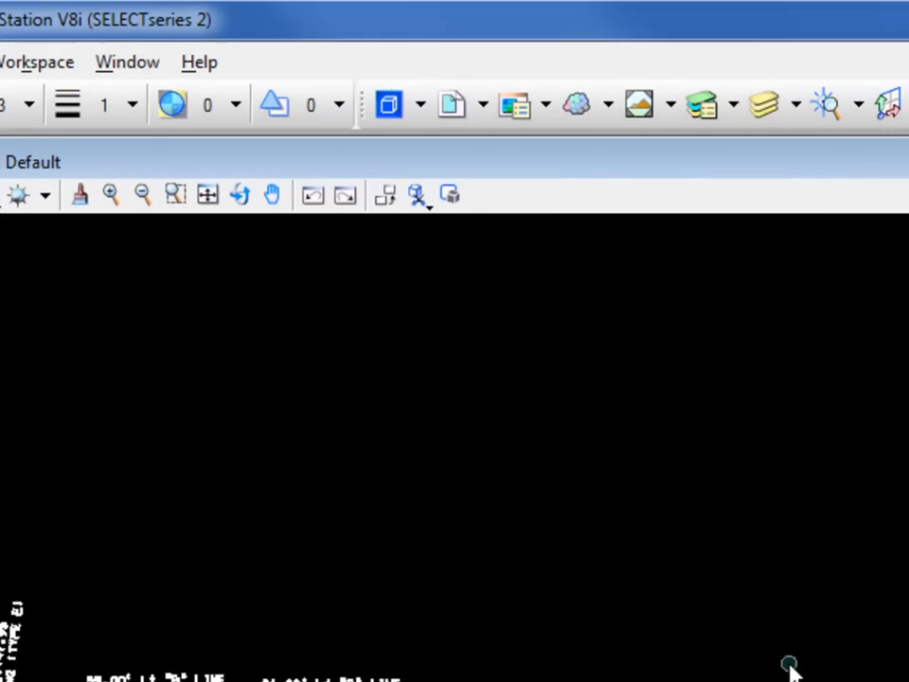
mouse_move(452, 111)
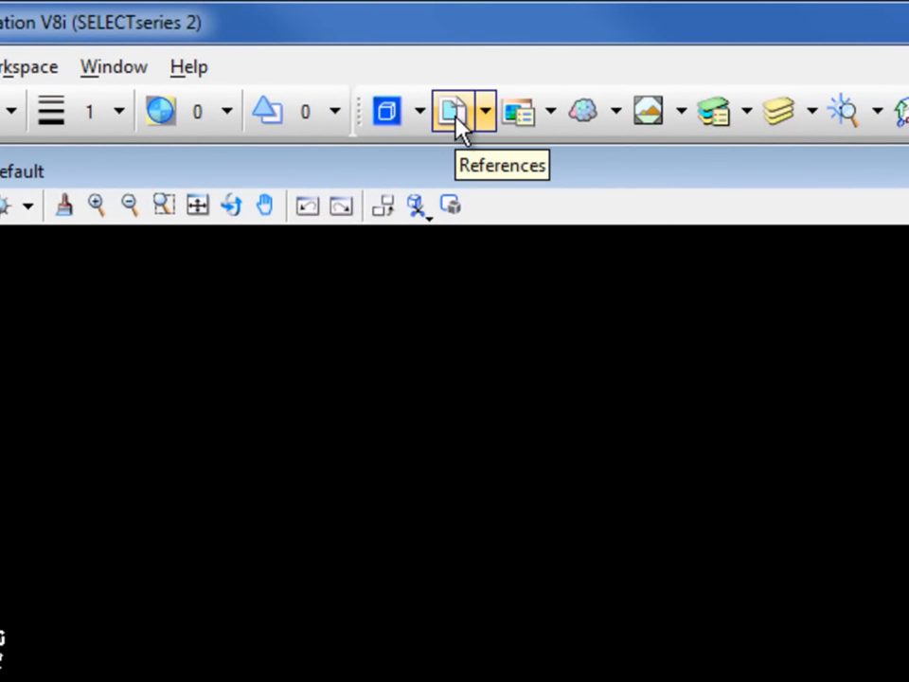
Step: Open the References dialog, which shows no attached reference files
click(452, 111)
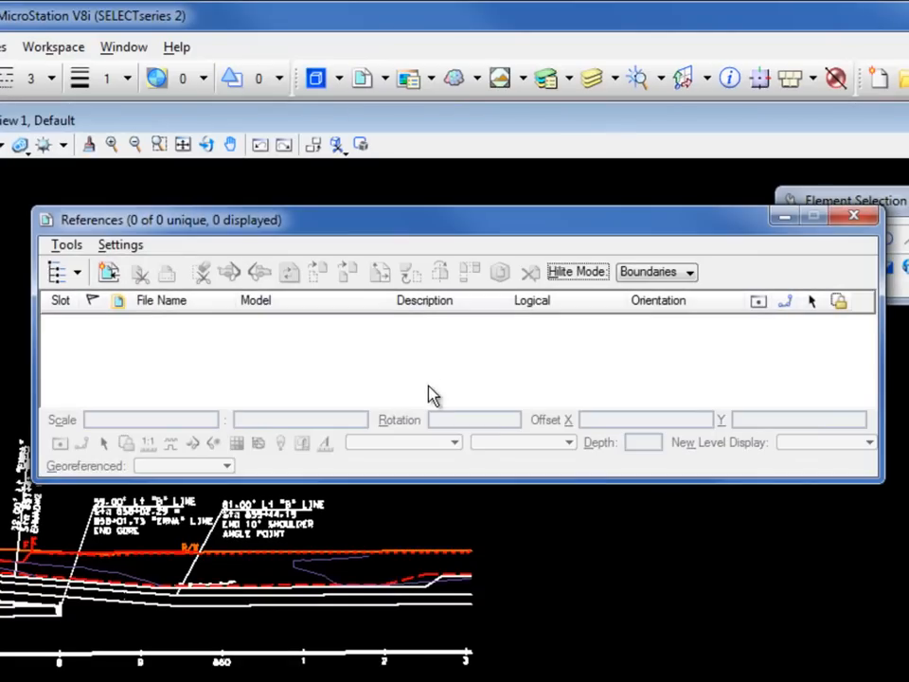
mouse_move(107, 273)
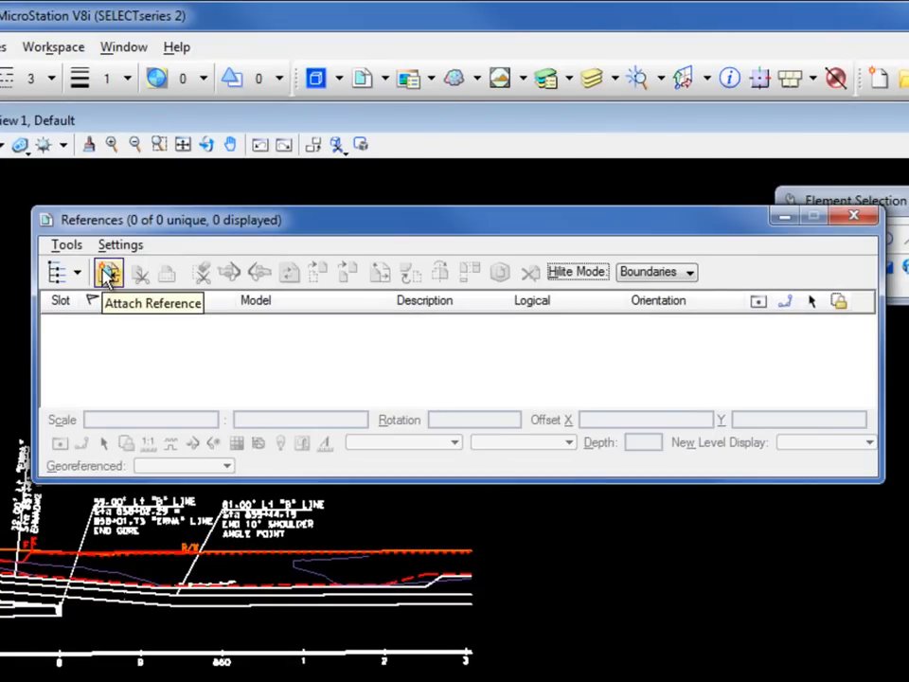
Step: Select StateHwy.shp from Section_14 using the Shapefiles (*.shp) file type filter
click(107, 274)
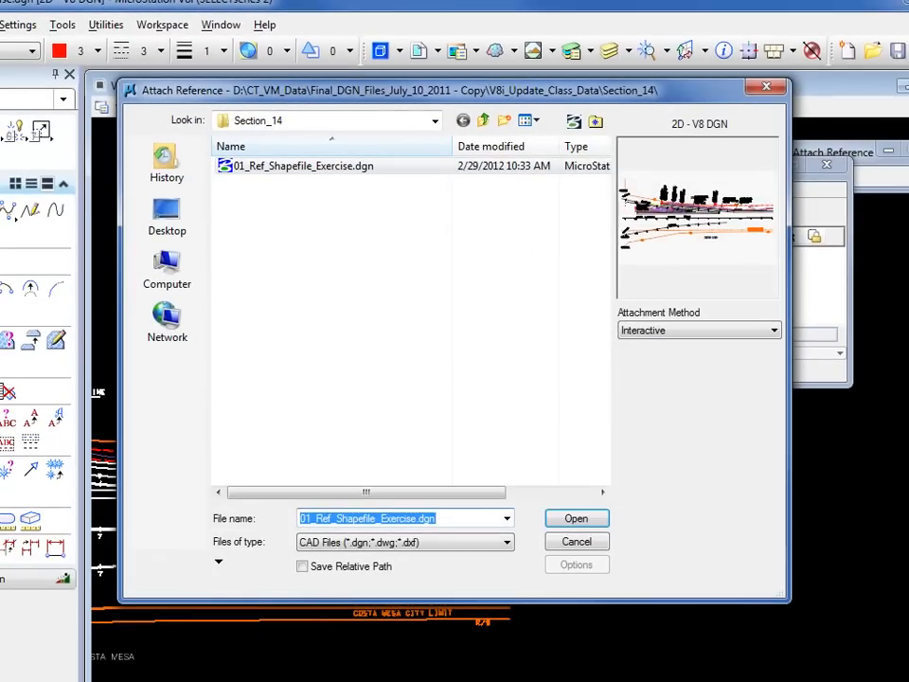
mouse_move(227, 552)
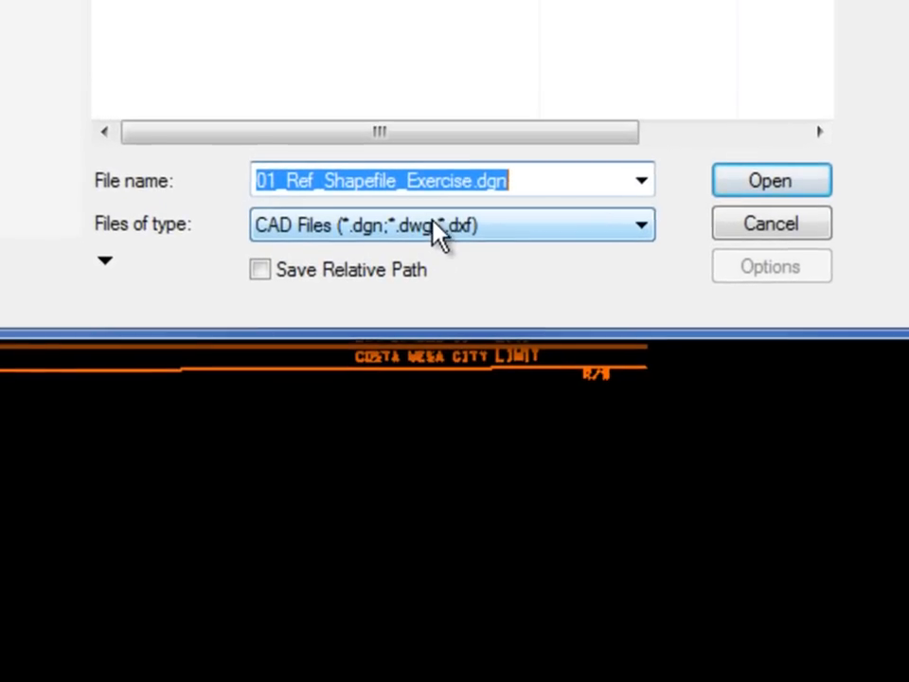
mouse_move(447, 249)
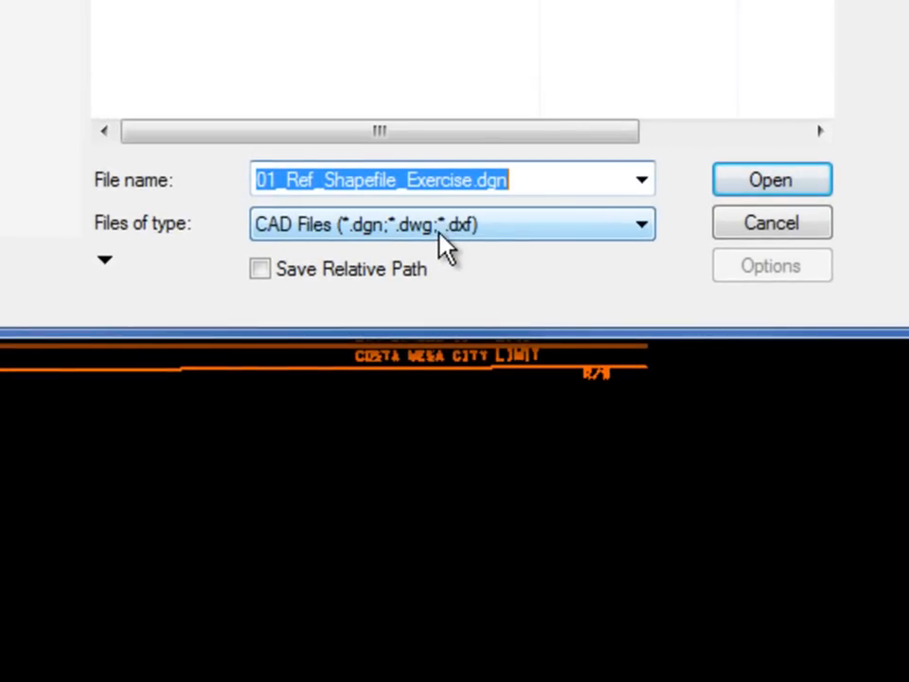
mouse_move(530, 242)
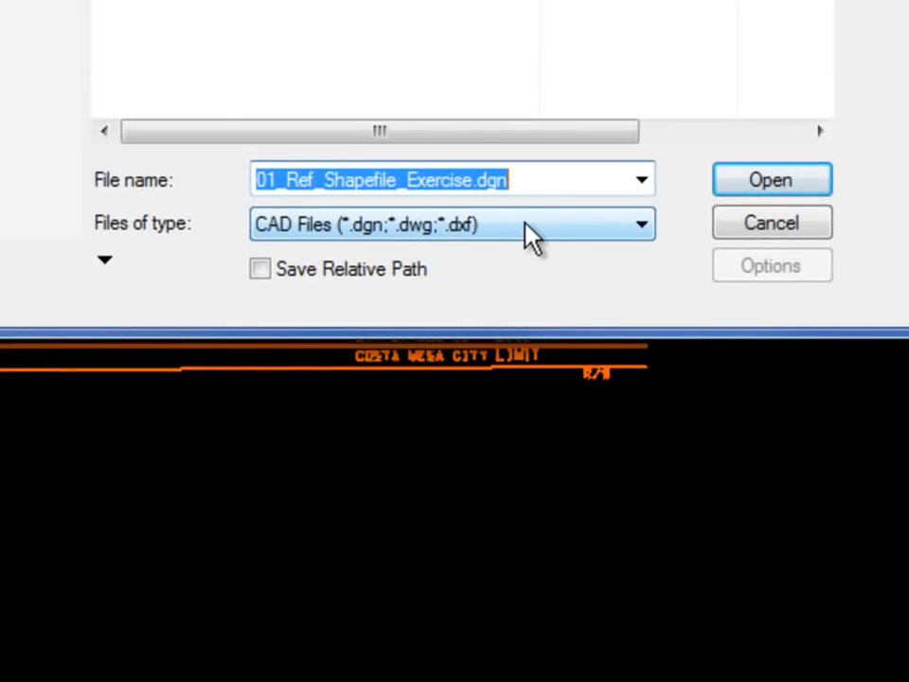
click(639, 224)
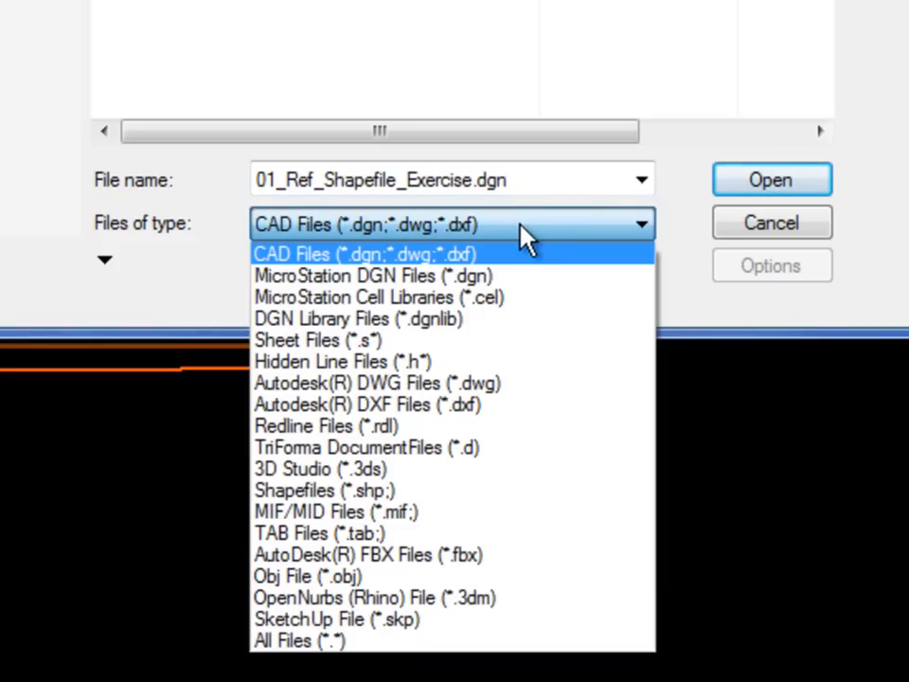
mouse_move(341, 508)
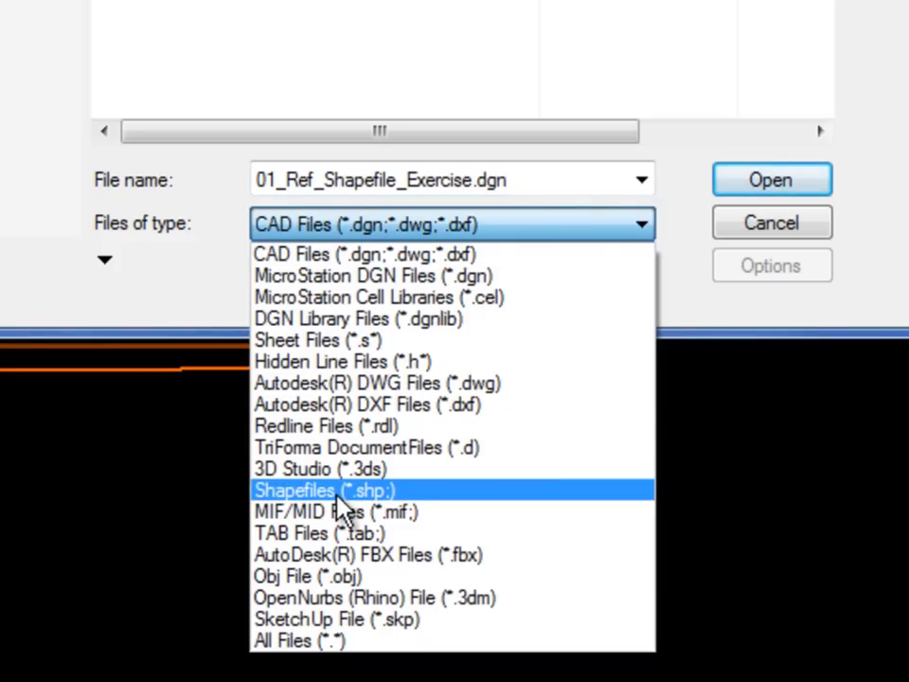
mouse_move(309, 499)
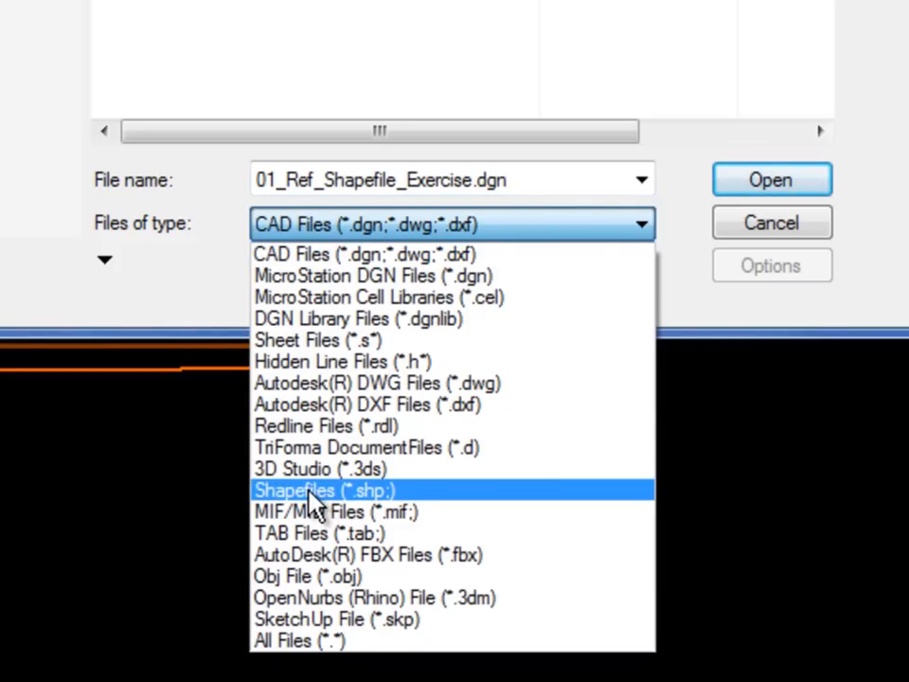
click(322, 490)
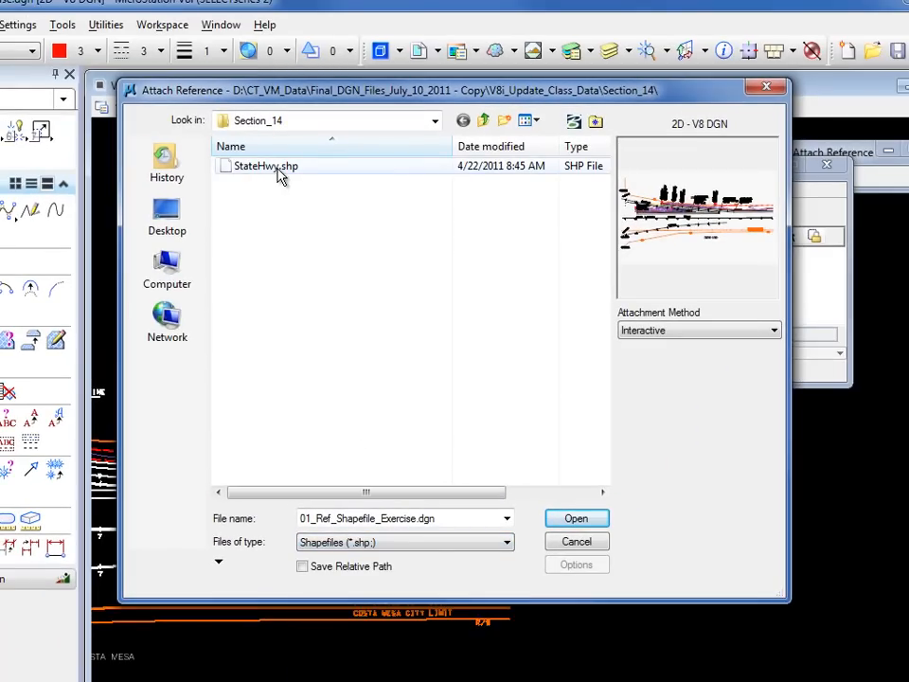
click(265, 166)
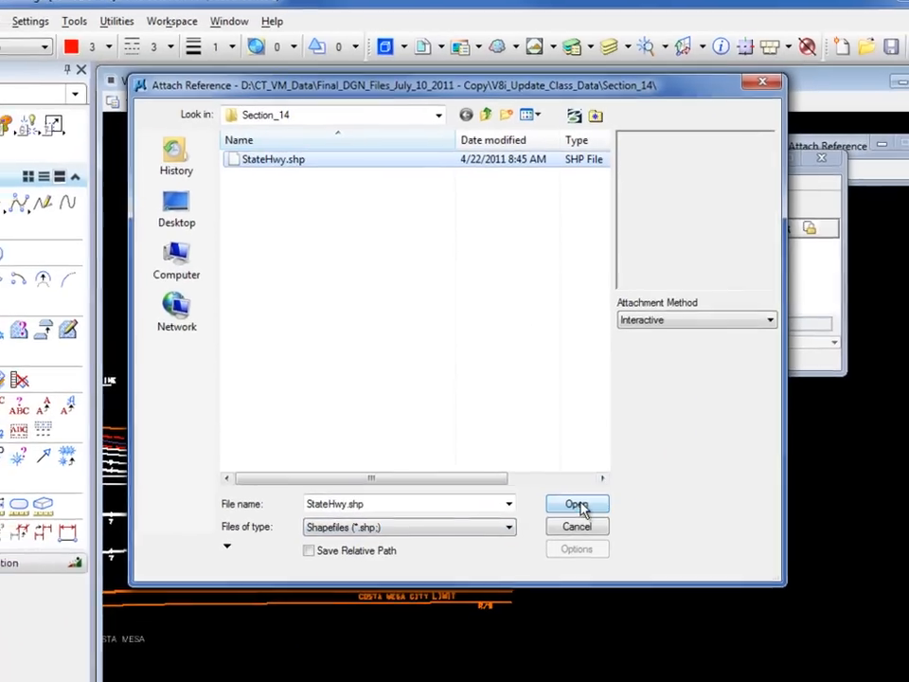
click(576, 504)
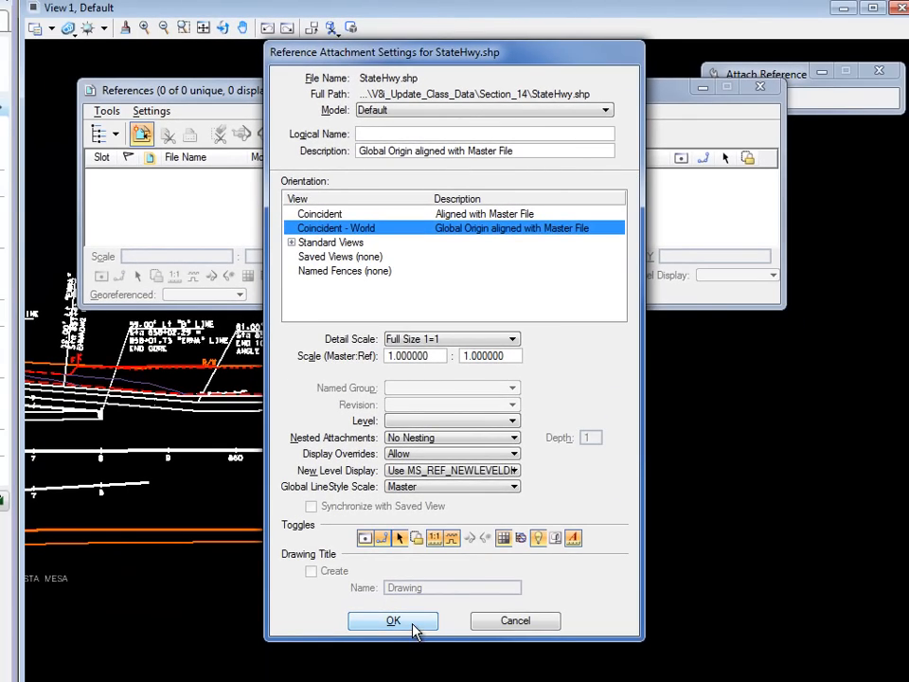
Step: Attach StateHwy.shp with Coincident - World orientation
click(392, 620)
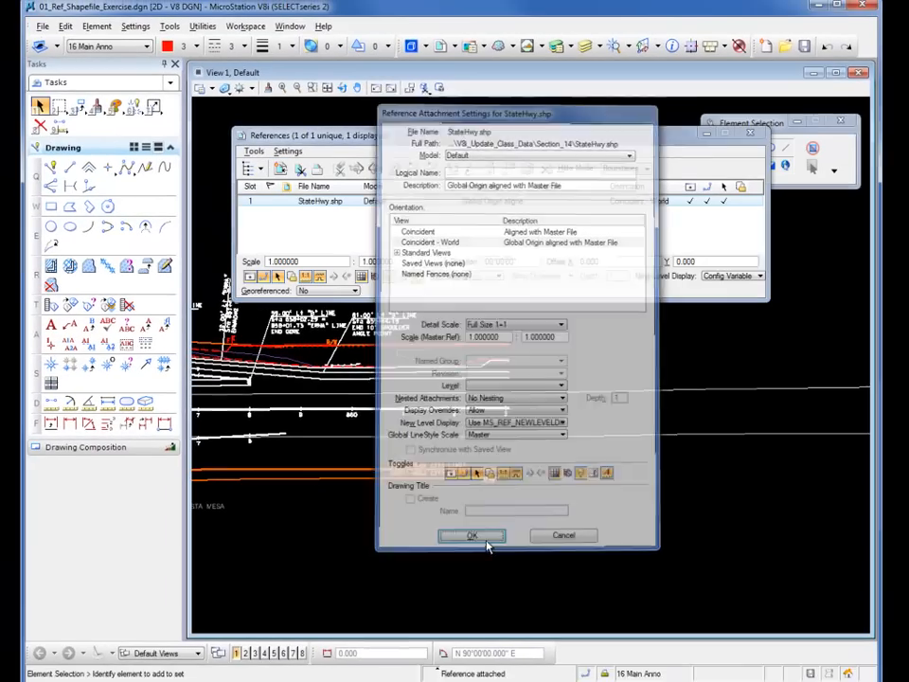
click(471, 535)
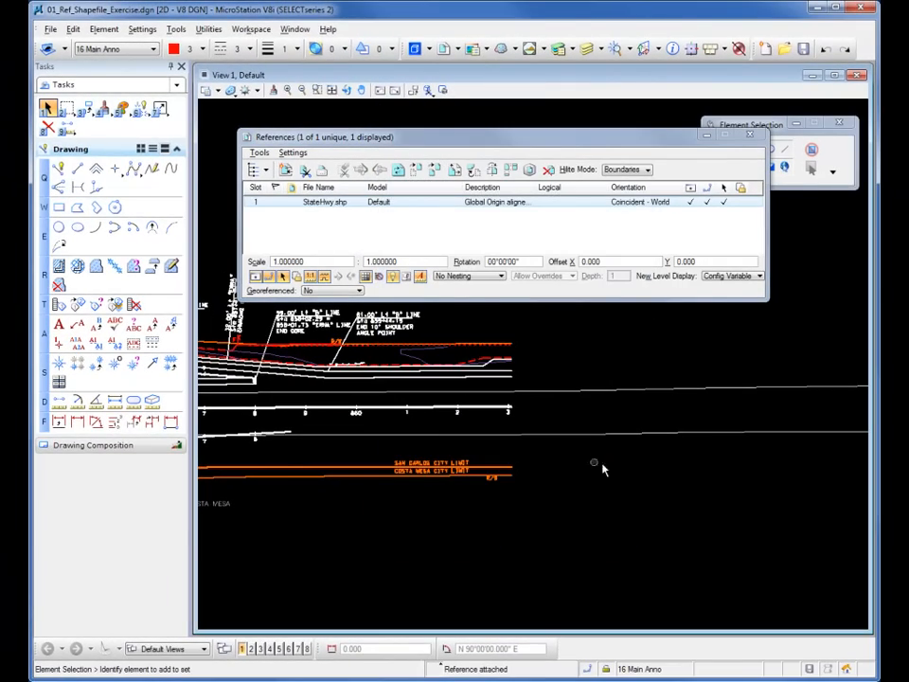
mouse_move(651, 259)
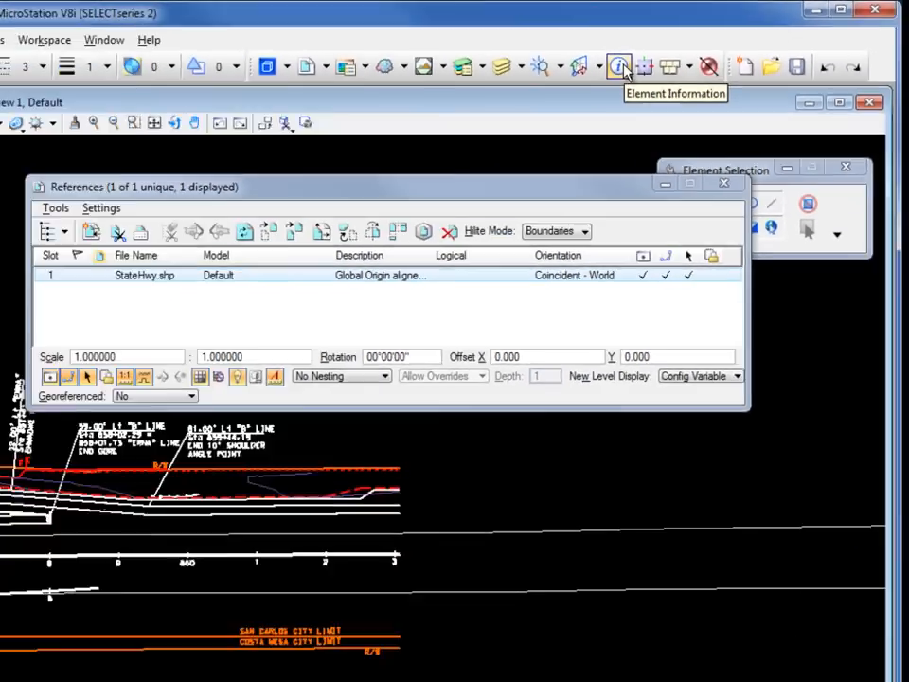
Step: Inspect the magenta StateHwy line string's attributes with Element Information
click(620, 65)
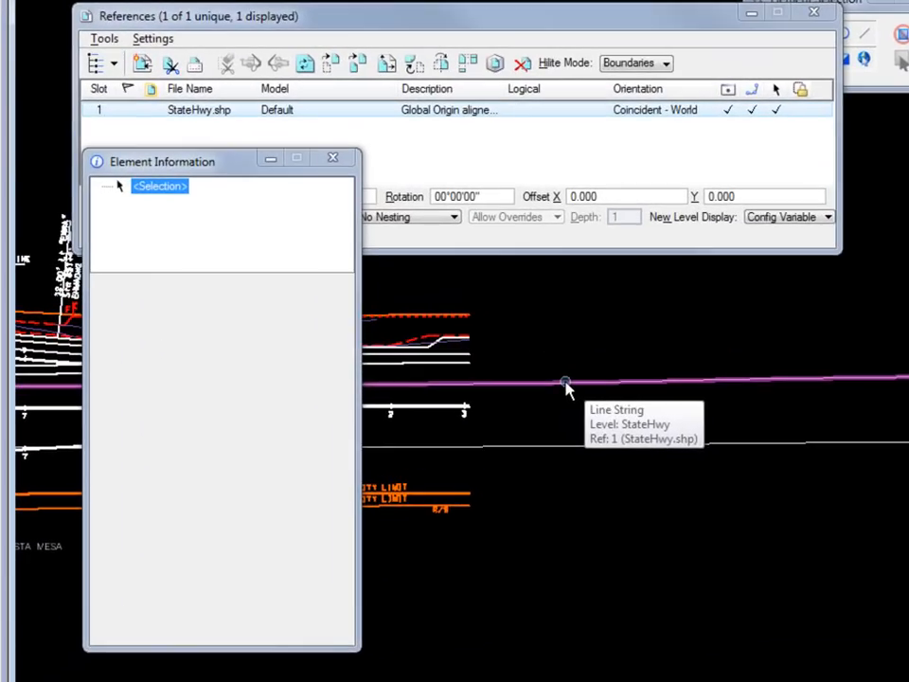
click(565, 381)
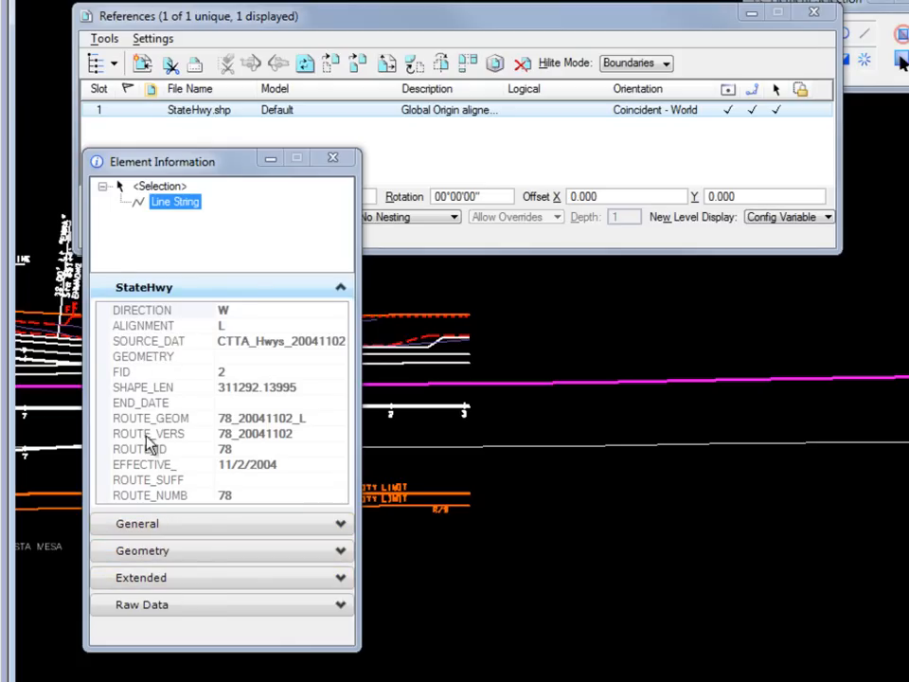
mouse_move(227, 326)
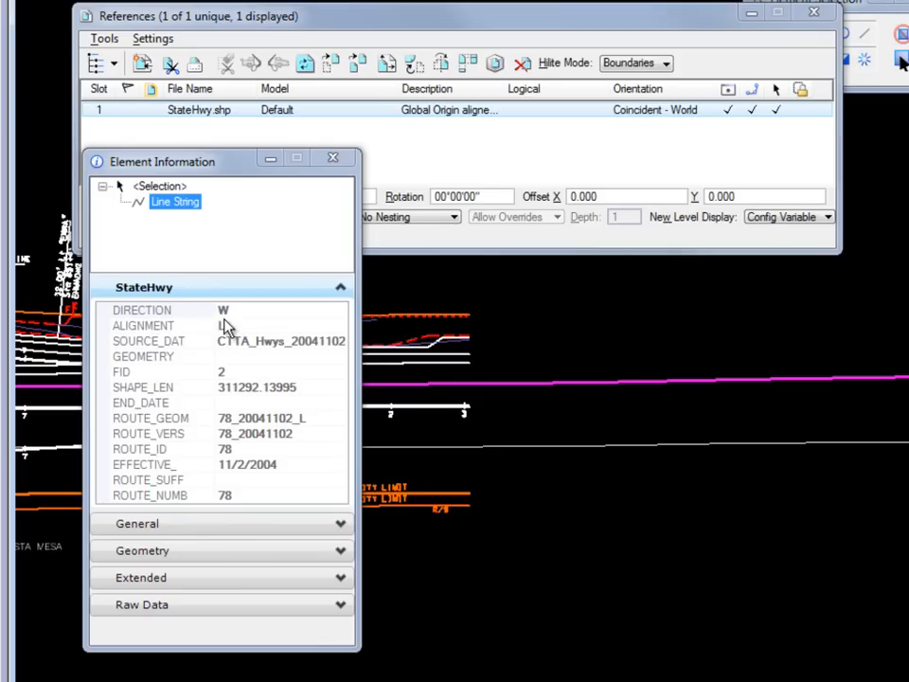
mouse_move(224, 328)
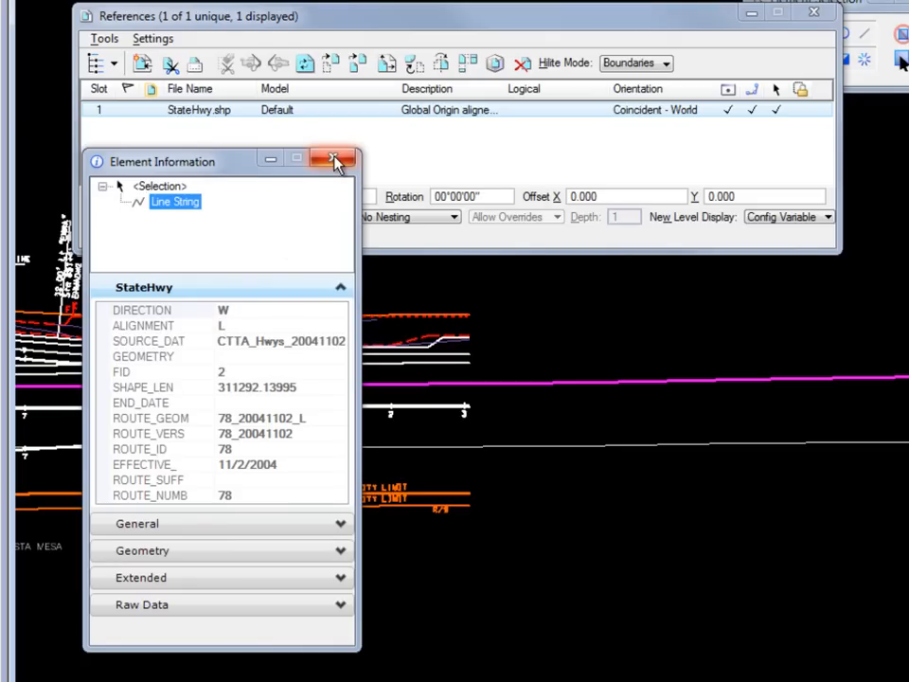
Step: Merge the StateHwy.shp reference into the master design and confirm the alert
click(334, 158)
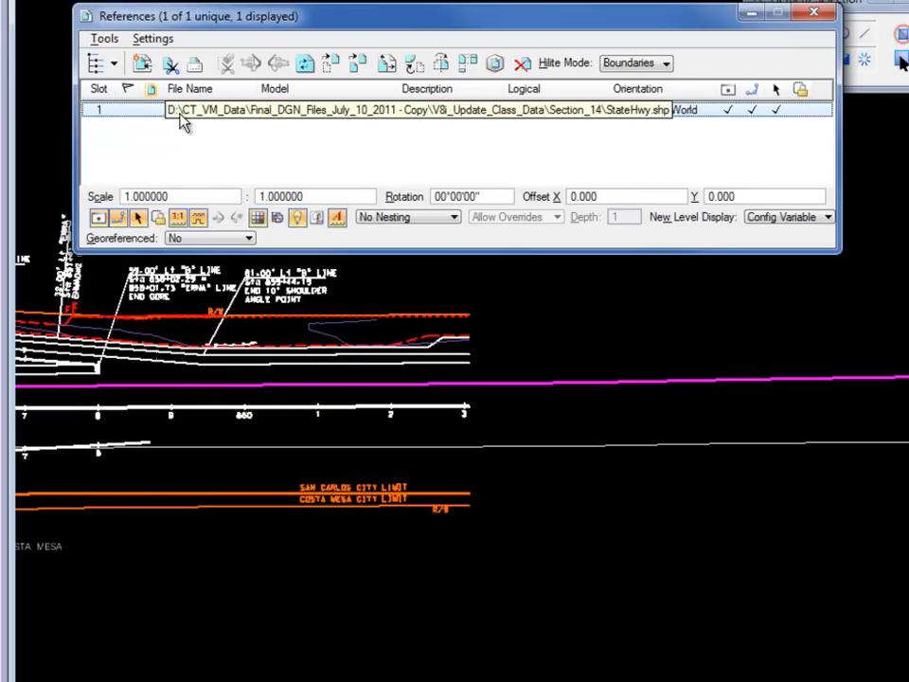
right_click(185, 116)
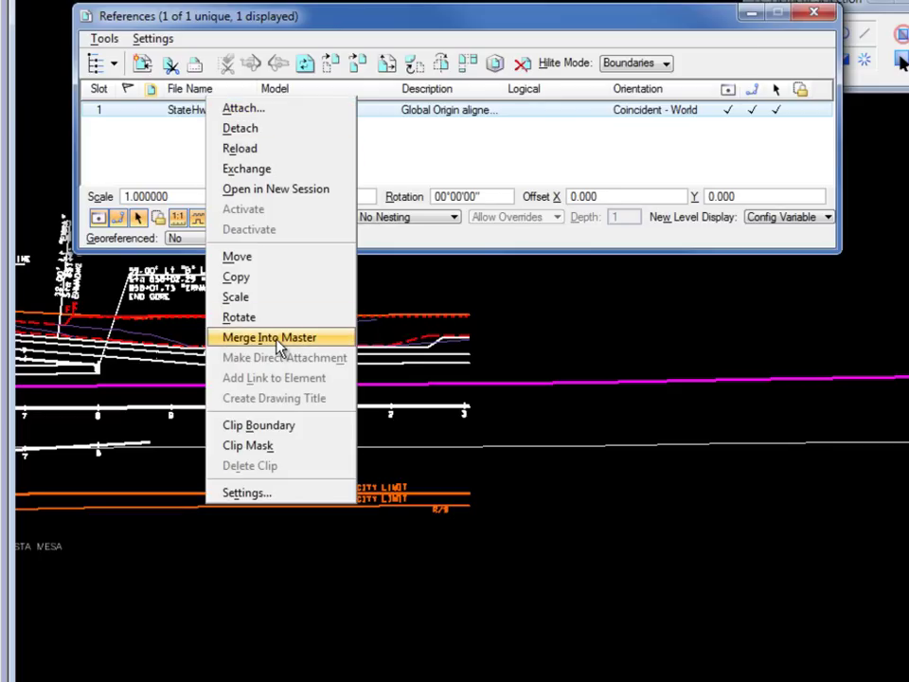
click(270, 337)
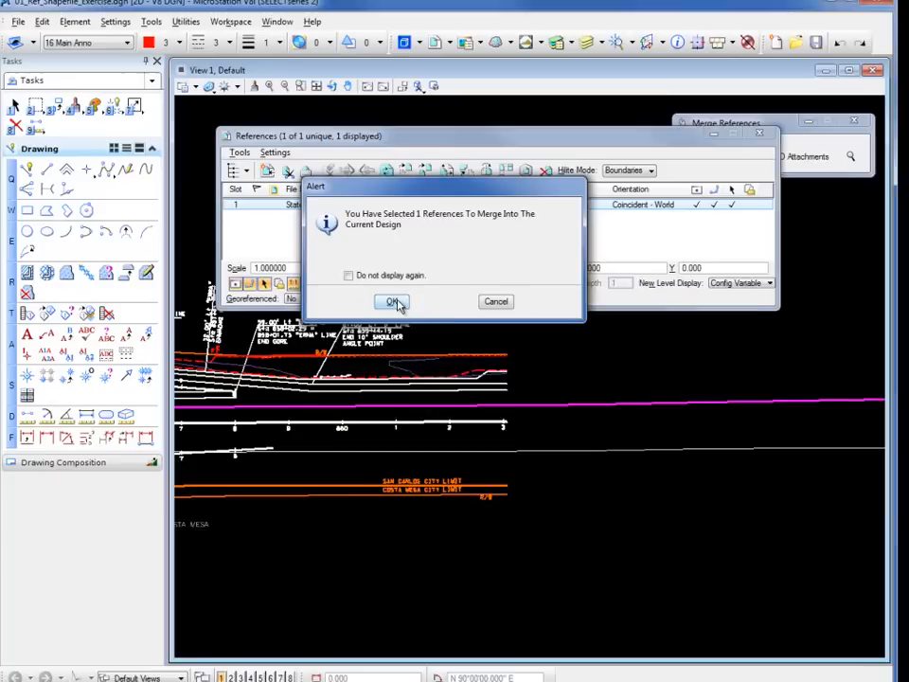
click(390, 301)
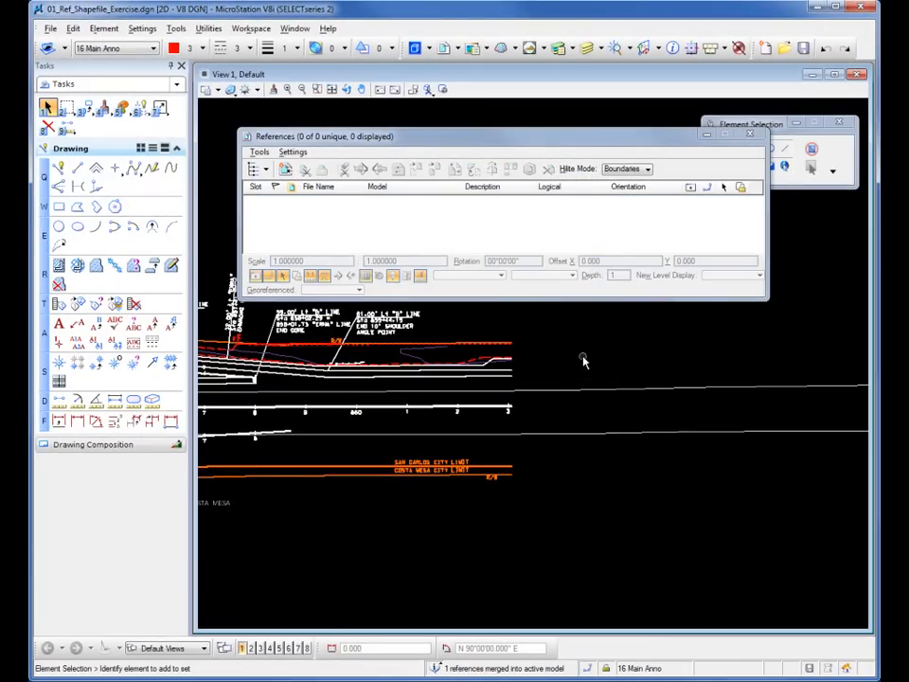
mouse_move(428, 230)
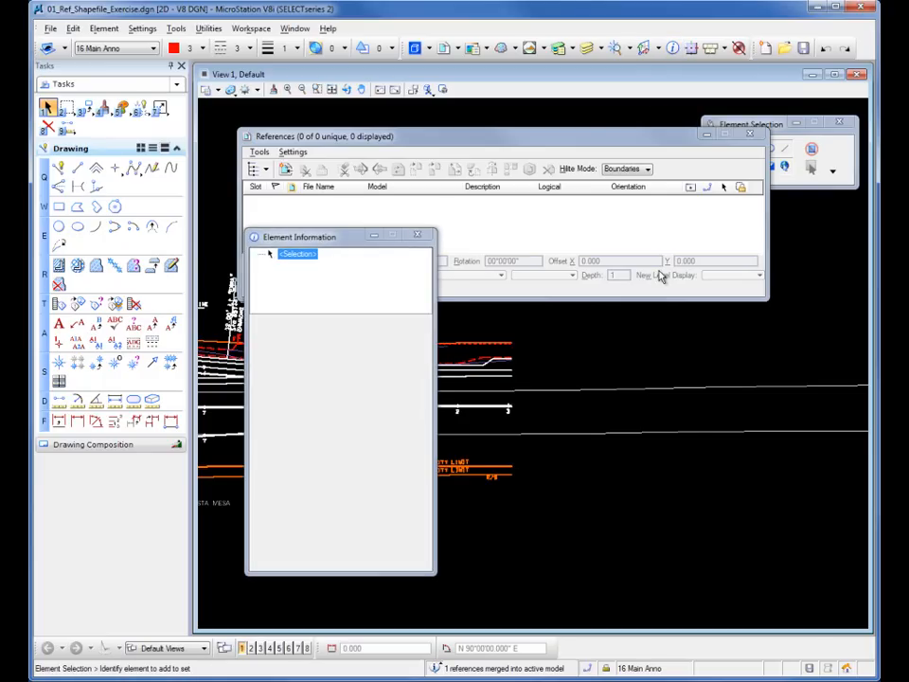
mouse_move(630, 389)
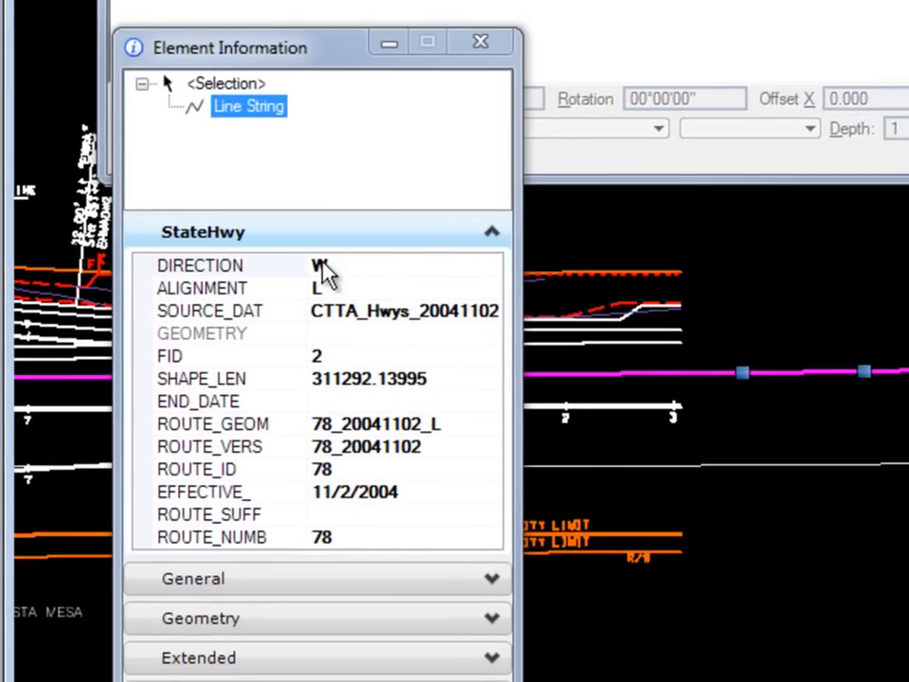
mouse_move(256, 322)
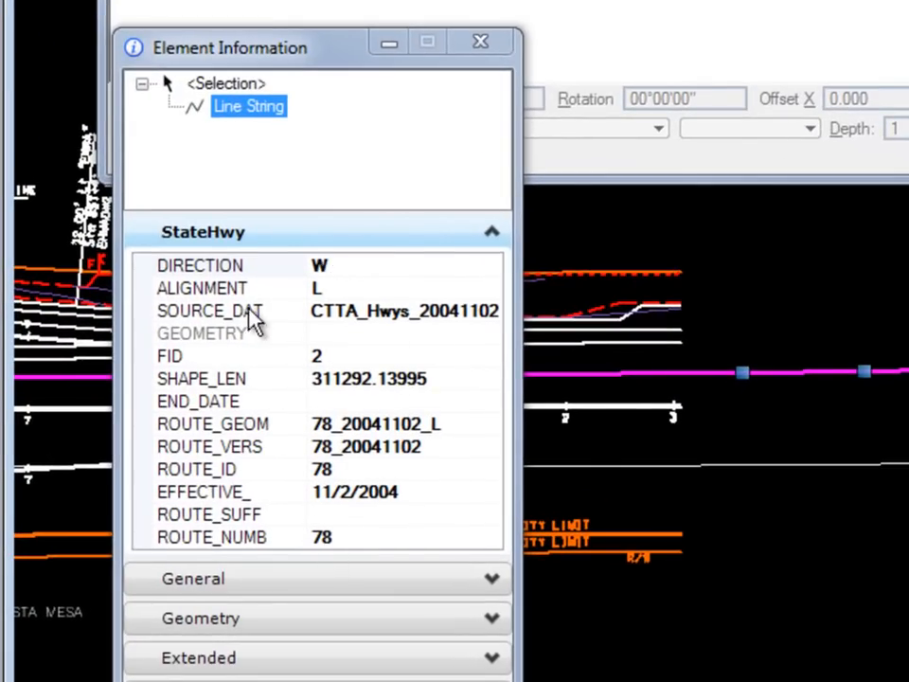
Step: Select the DIRECTION attribute of the merged highway line string
click(200, 265)
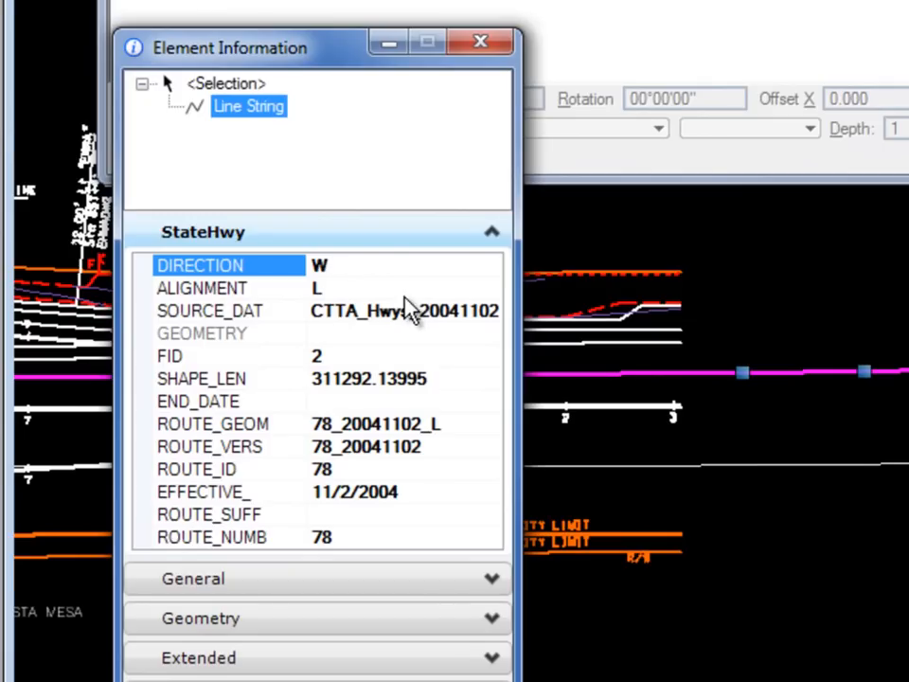